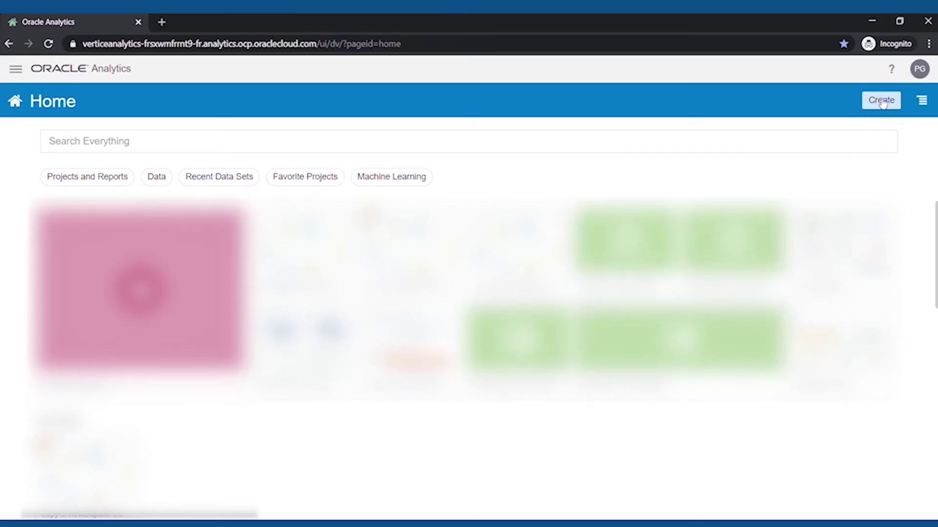
- Create a new data flow from the Home page and open the Add Data Set picker
left_click(881, 100)
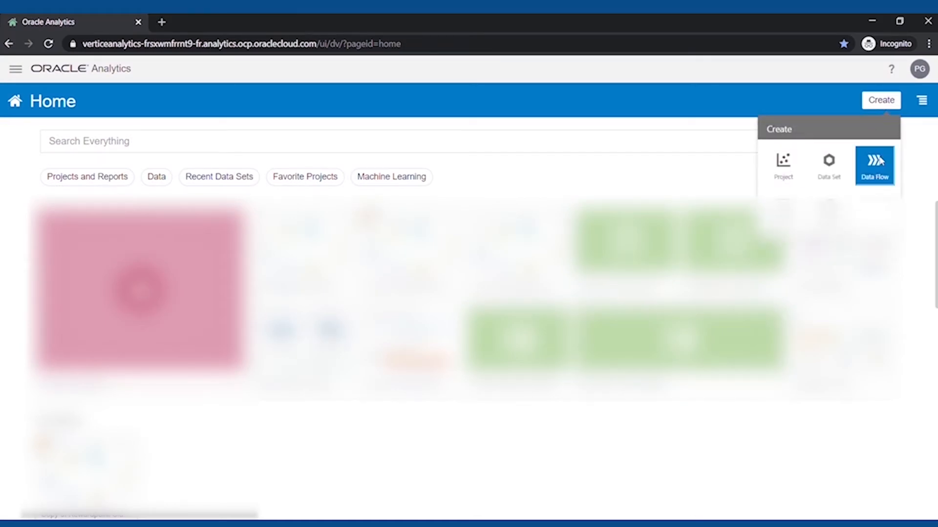
left_click(874, 170)
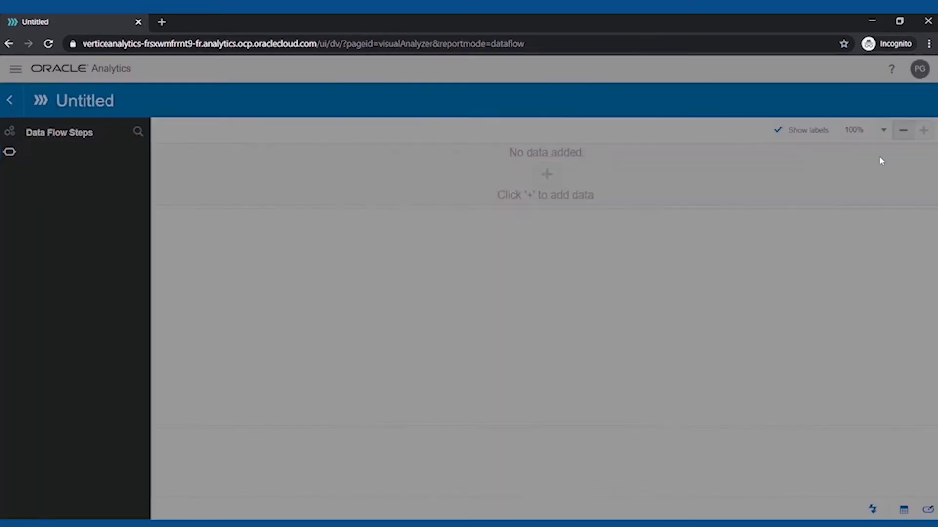
left_click(545, 174)
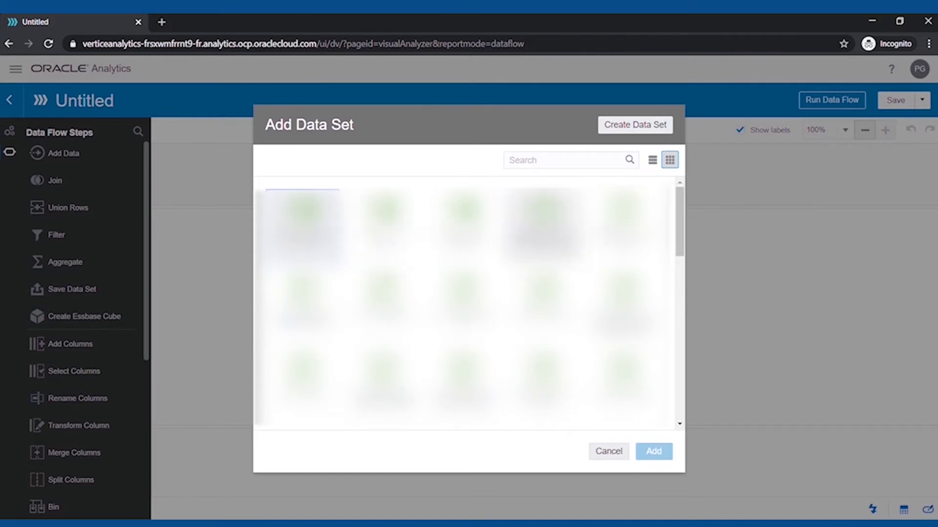
- Upload ClusteringData.csv as a new data set and add it as the flow's source
left_click(635, 125)
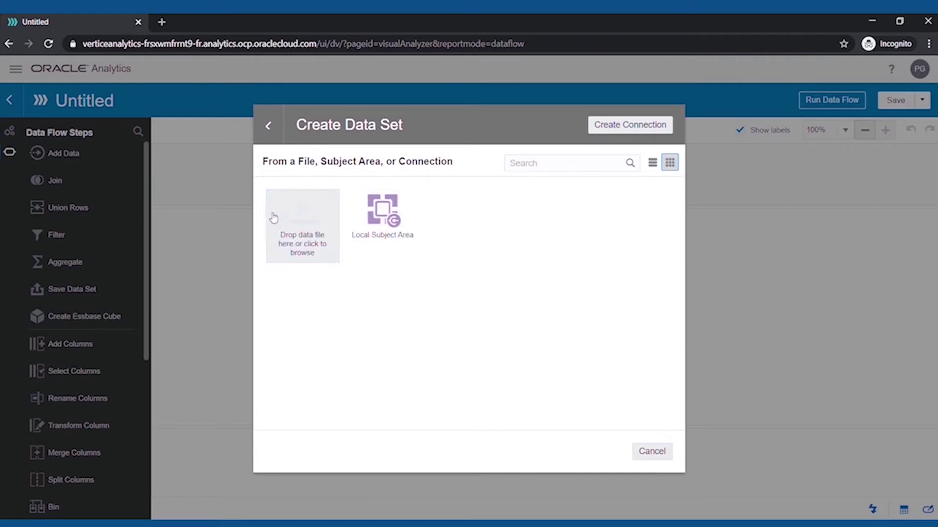
left_click(630, 125)
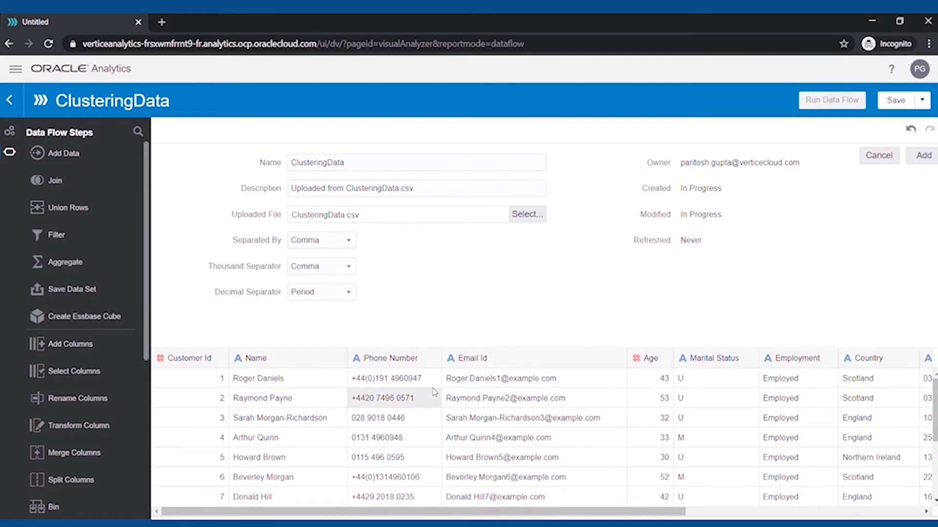
scroll("down", 3)
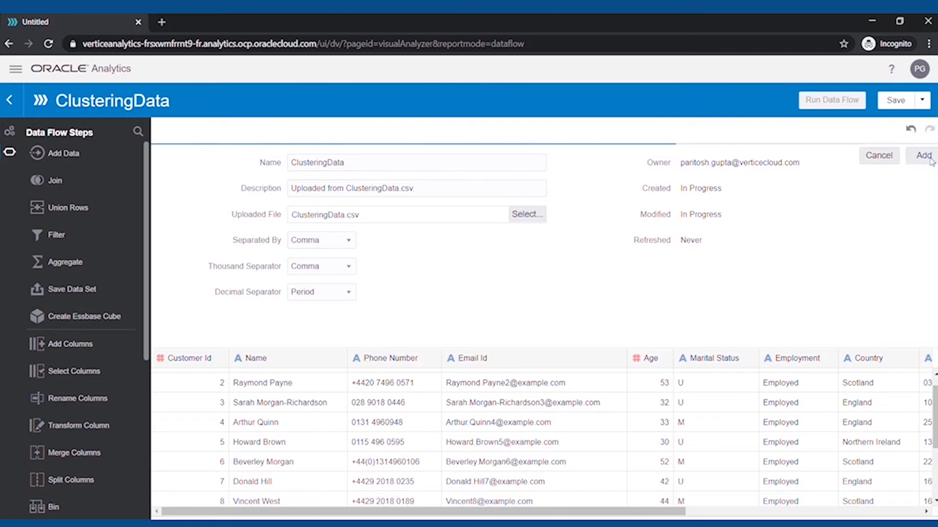
left_click(928, 156)
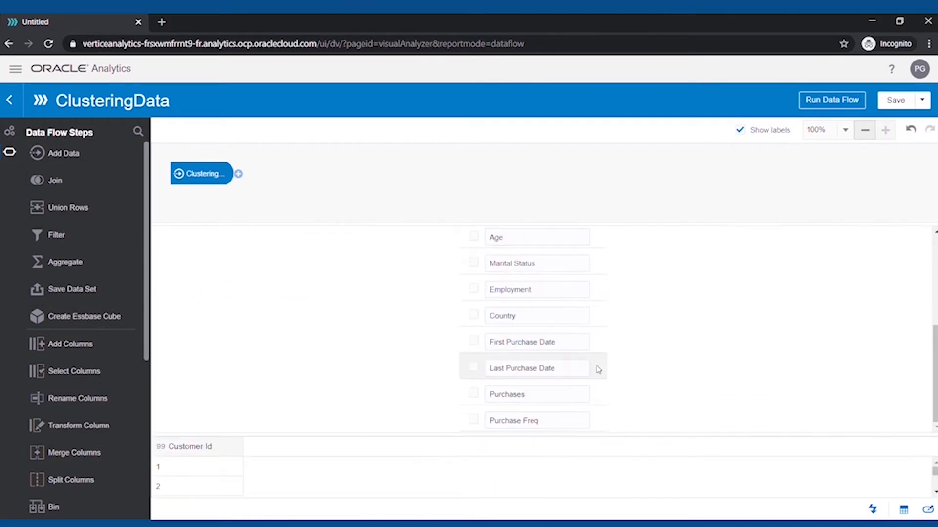
- Include the Purchases and Purchase Freq columns and open the add-step menu
left_click(473, 394)
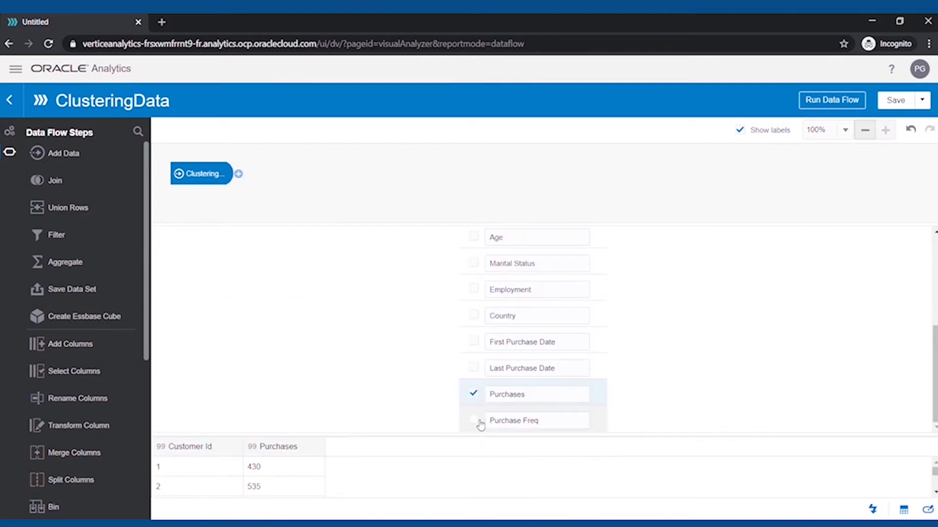
left_click(473, 420)
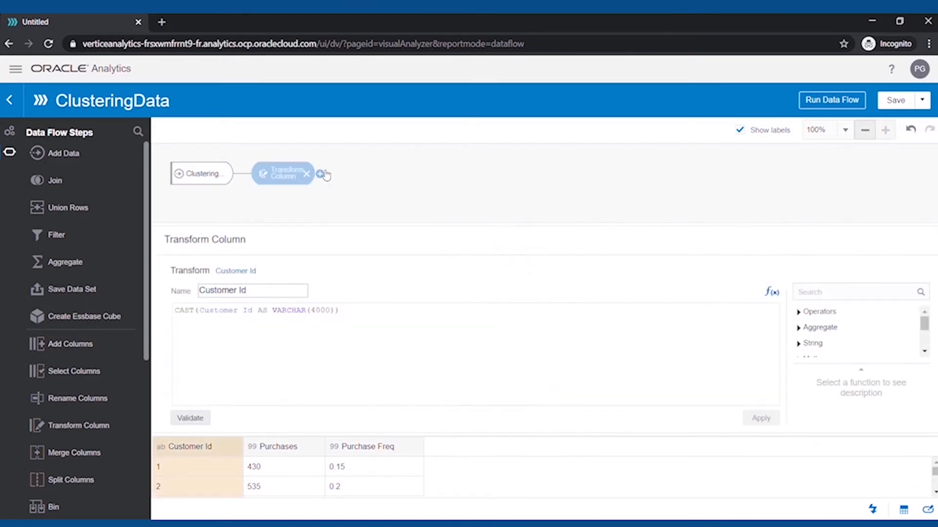
left_click(320, 174)
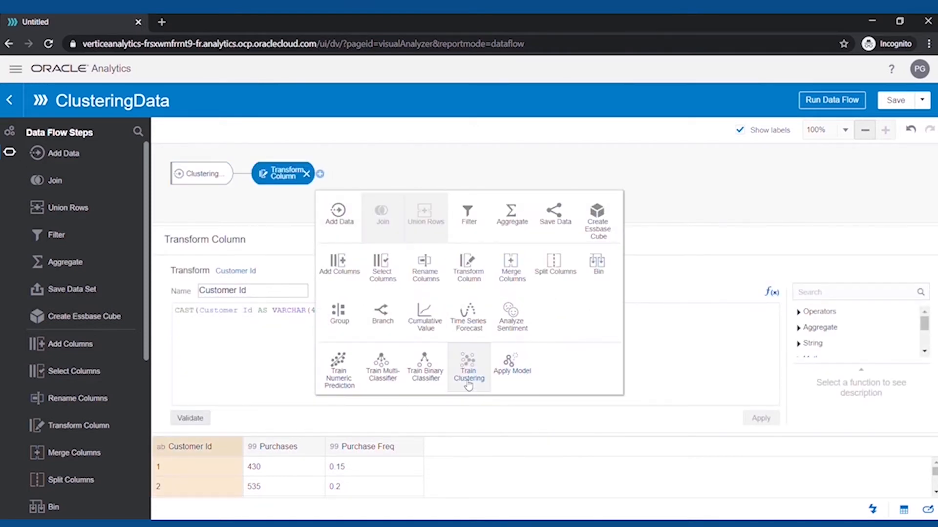
- Add a K-Means Train Clustering step with 4 clusters and select the Save Model step
left_click(469, 367)
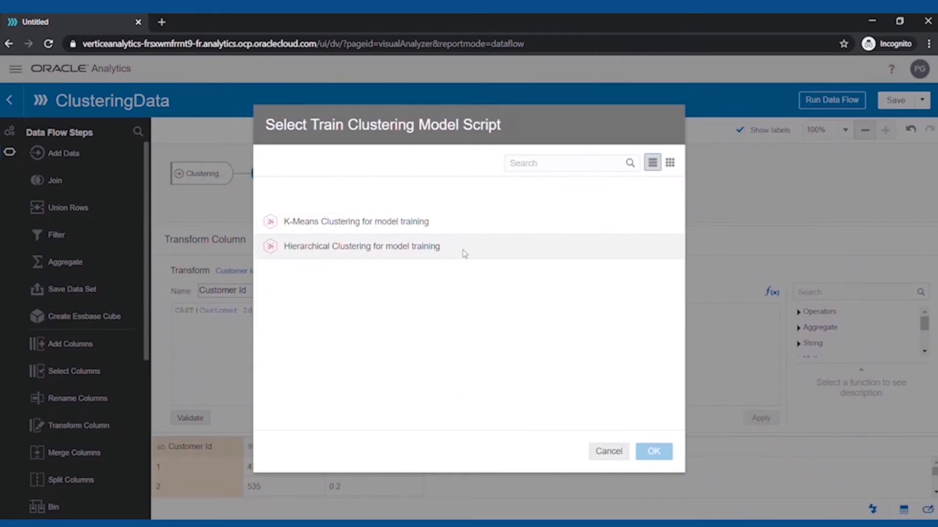
left_click(653, 452)
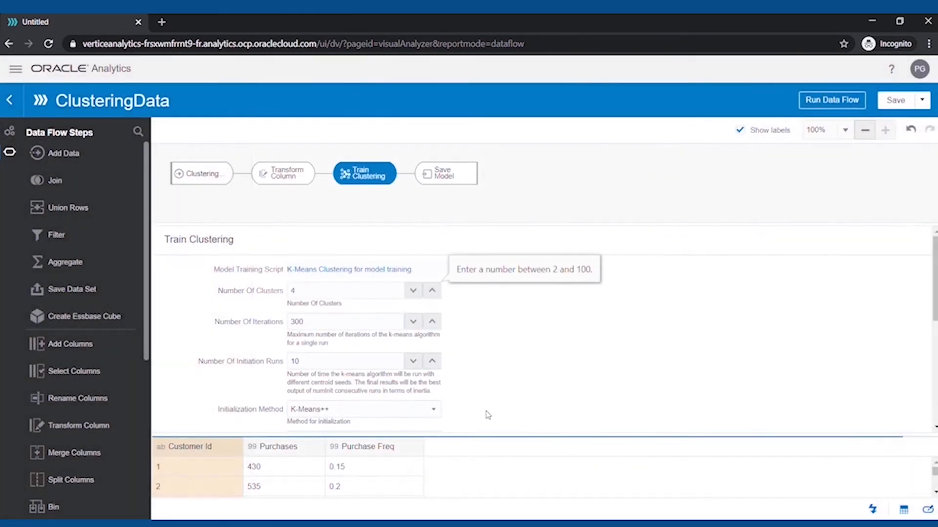
scroll("down", 3)
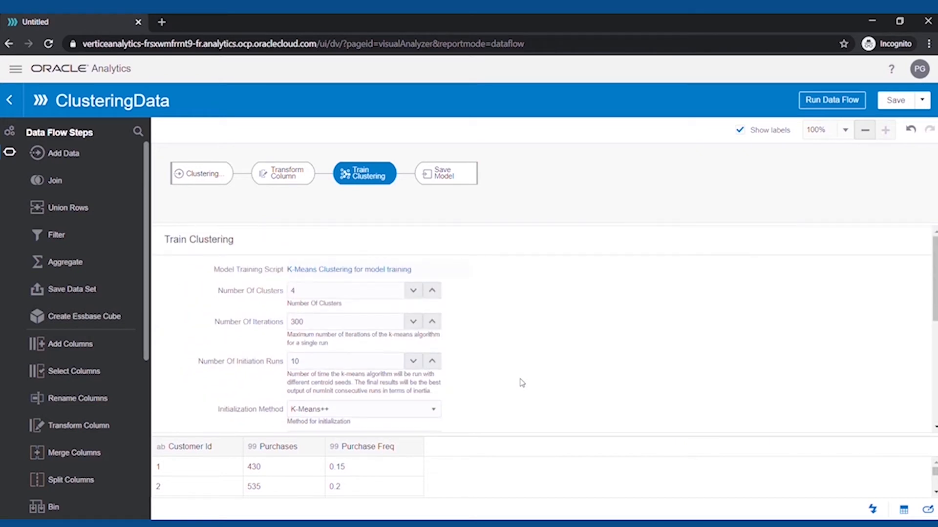
left_click(446, 173)
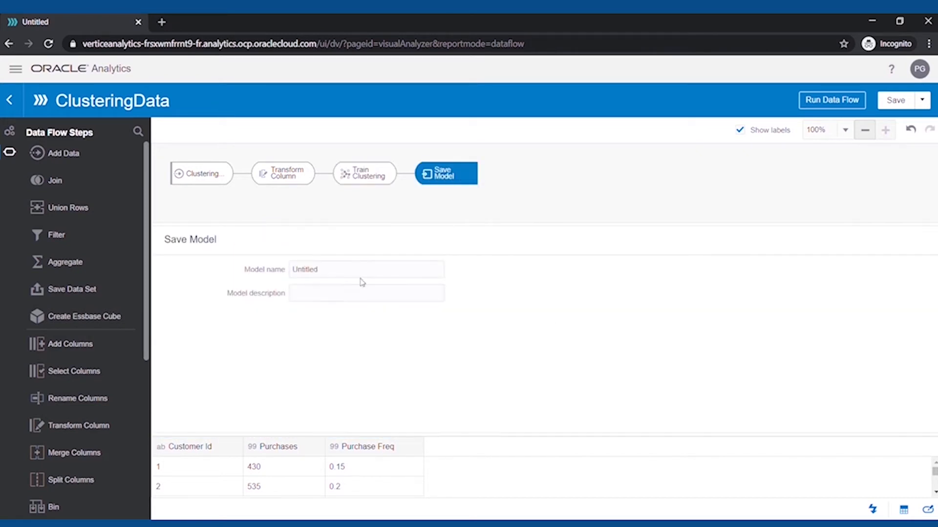
- Name the model KMeansClustering and run the training data flow
type("KMeansClustering")
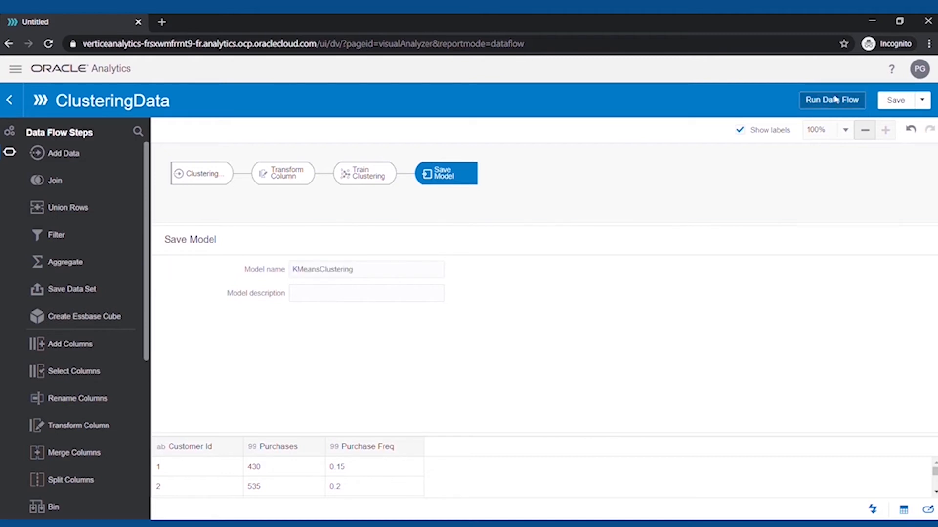
left_click(832, 100)
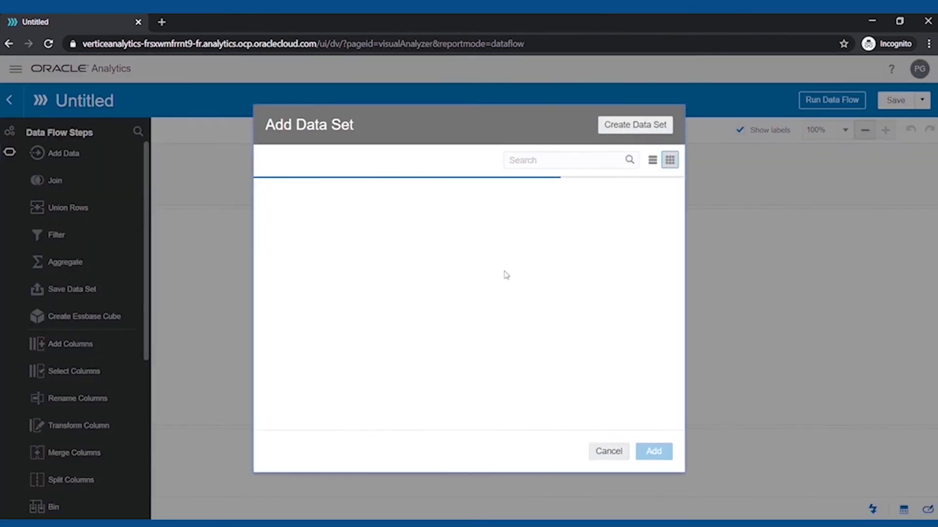
- Add ClusteringData, apply the KMeansClustering model, and add a Save Data step
type("c")
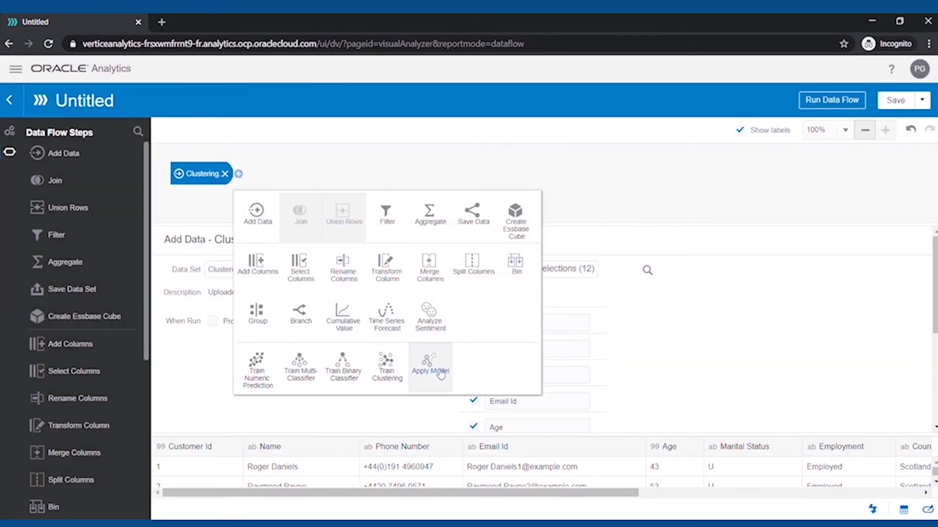
left_click(430, 368)
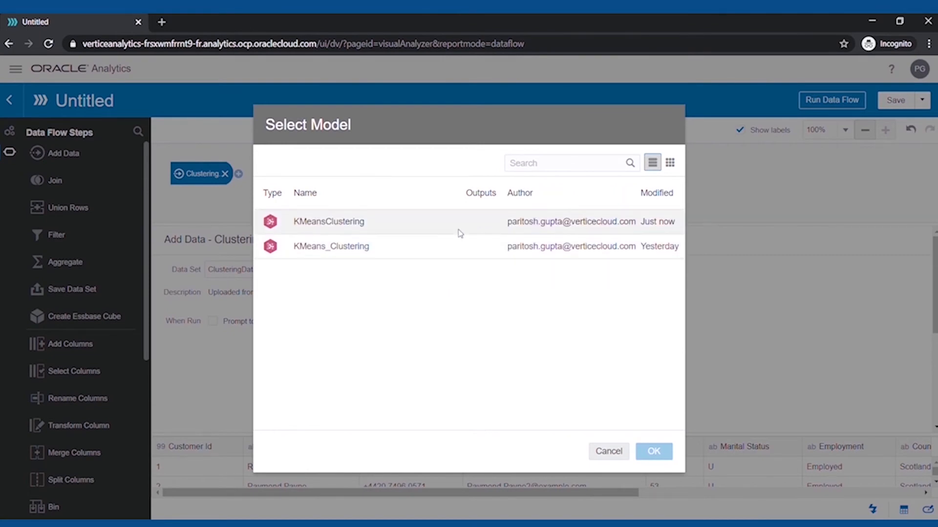
left_click(654, 452)
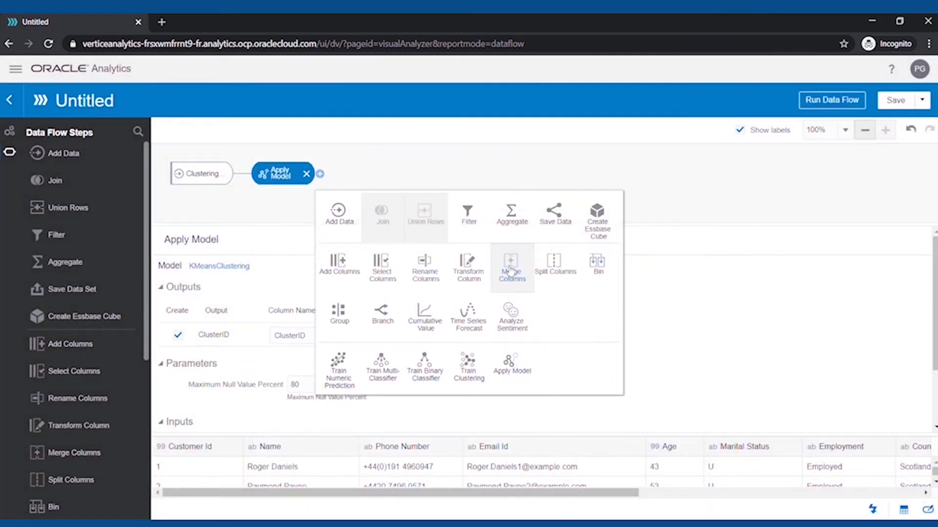
left_click(555, 213)
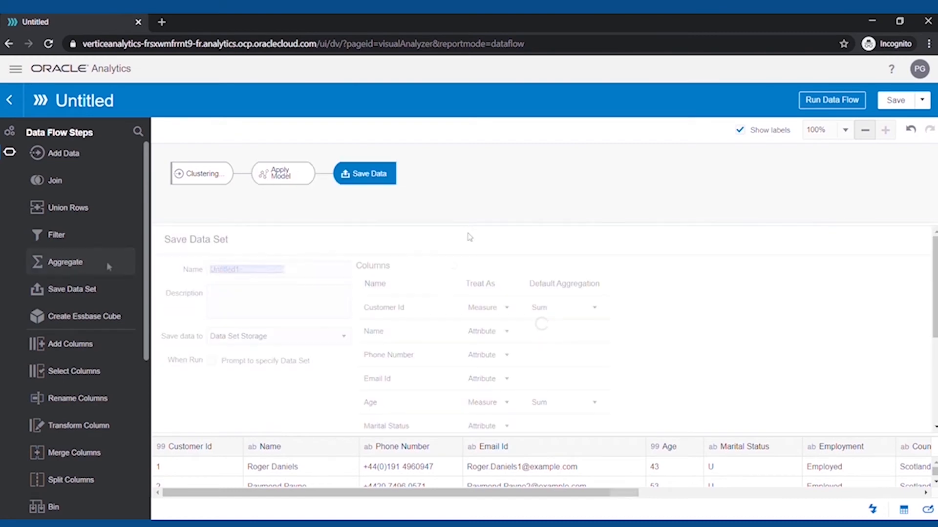
- Name the output KMeansClusteredData, then save and run the scoring flow
left_click(832, 100)
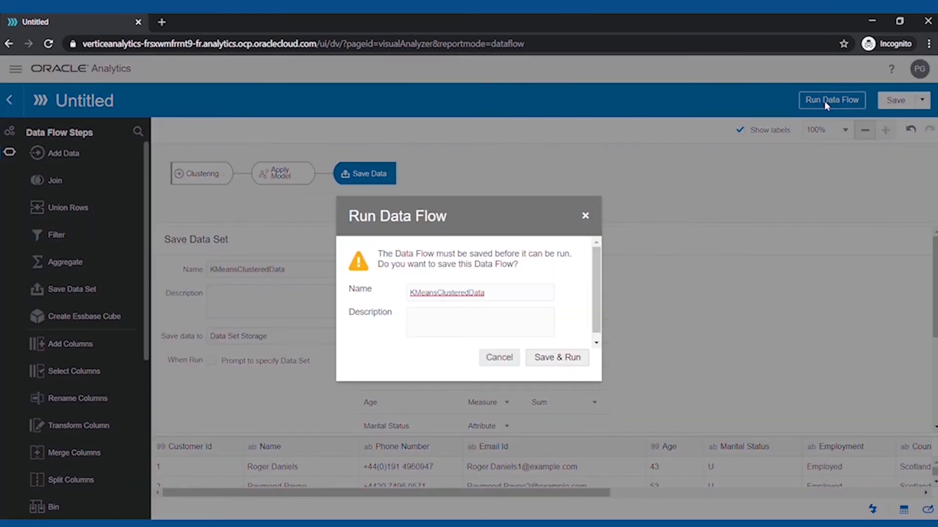
left_click(557, 358)
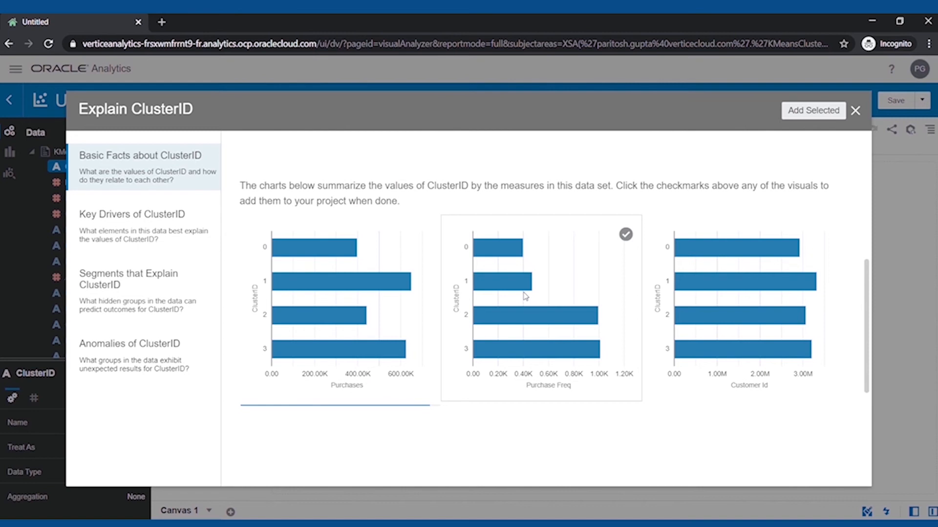
- Open Key Drivers of ClusterID and inspect the Country and Employment charts
left_click(131, 214)
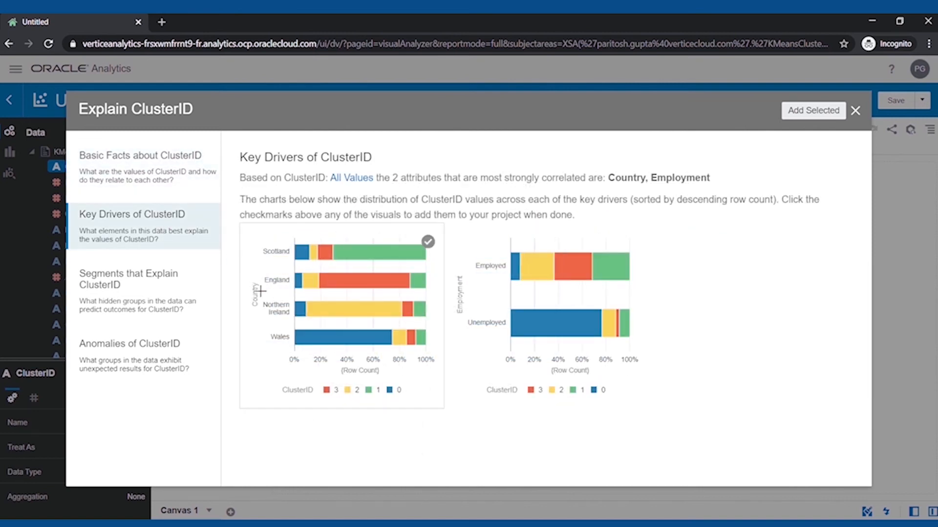
left_click(632, 242)
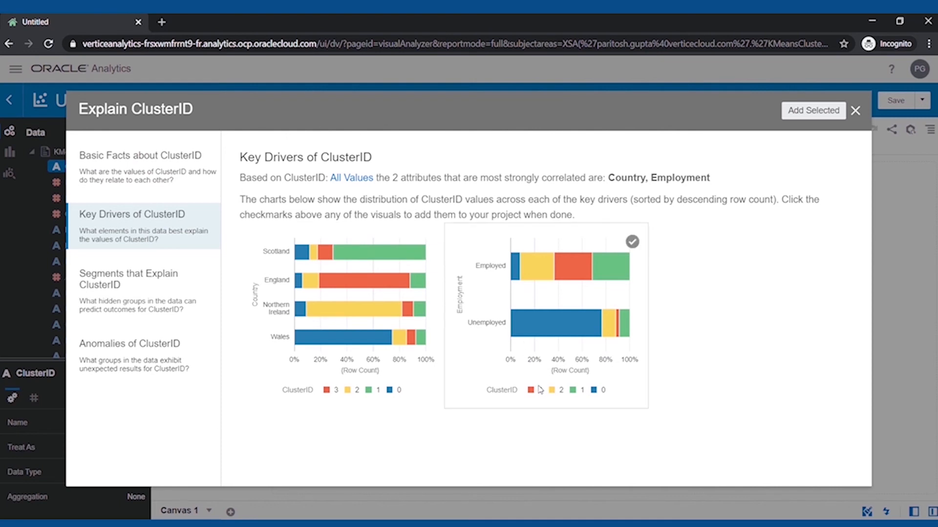